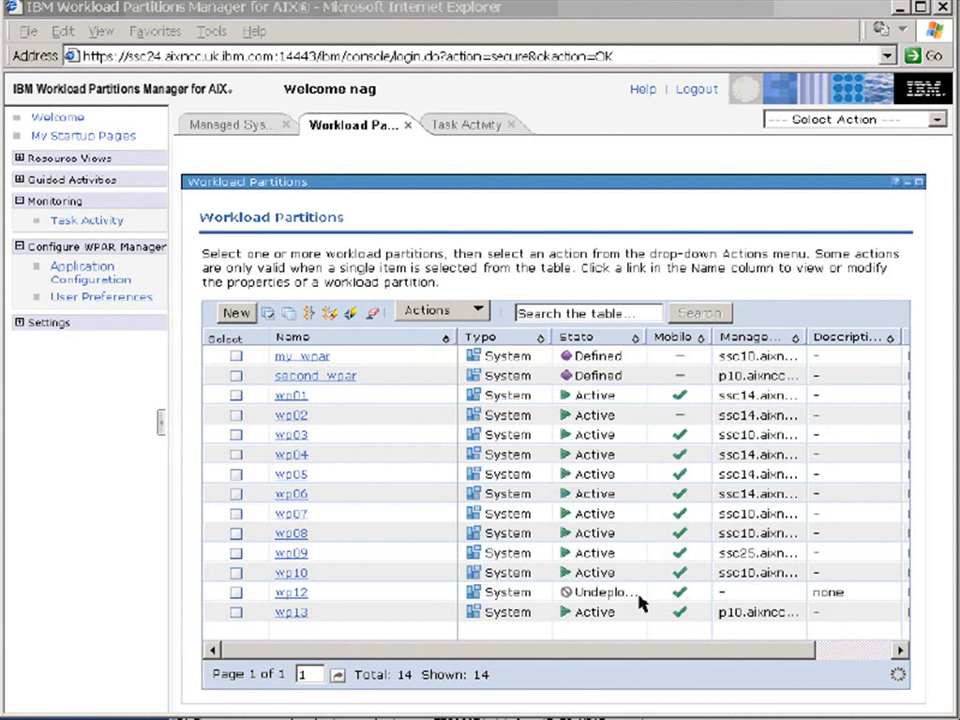
# Bring up the properties of the undeployed partition wp12 on its General settings.
pyautogui.click(292, 592)
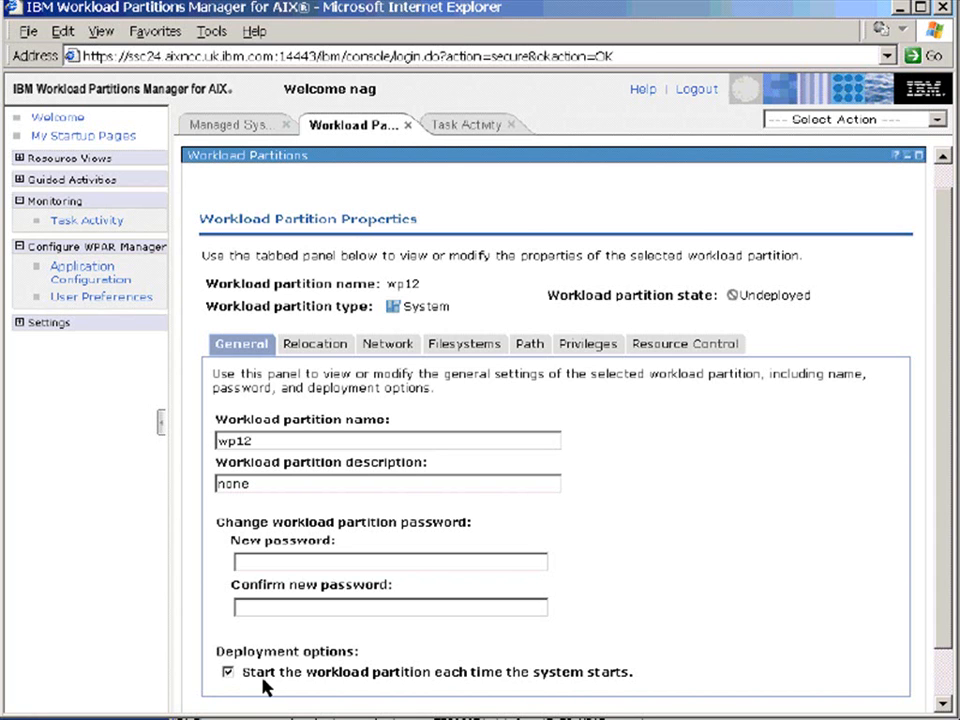
pyautogui.moveTo(316, 344)
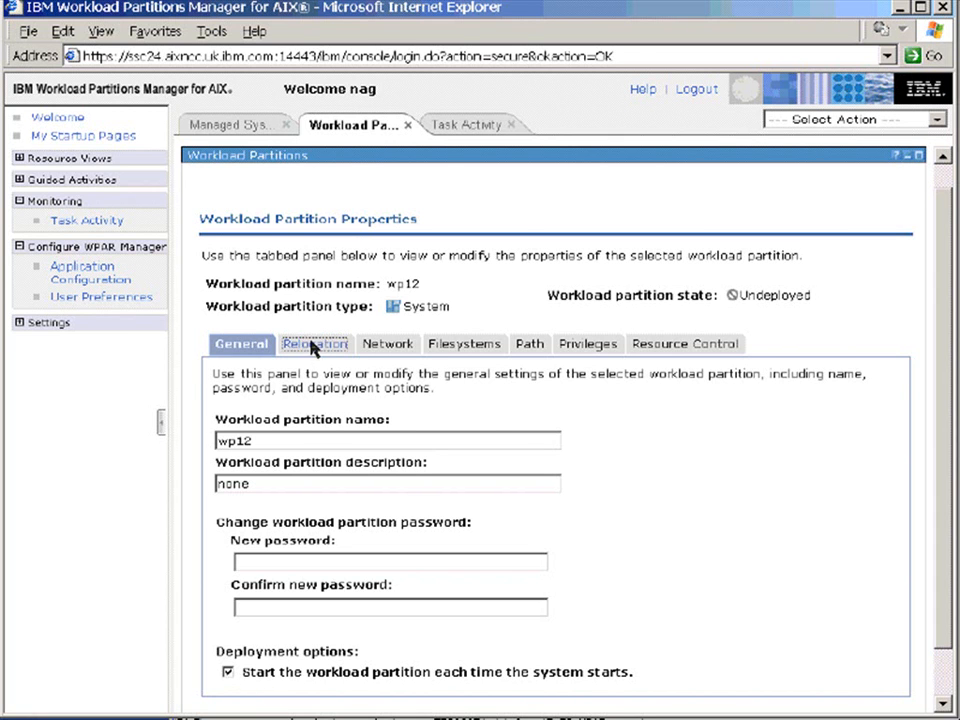
# Show wp12's relocation settings, with relocation and management enabled.
pyautogui.click(312, 344)
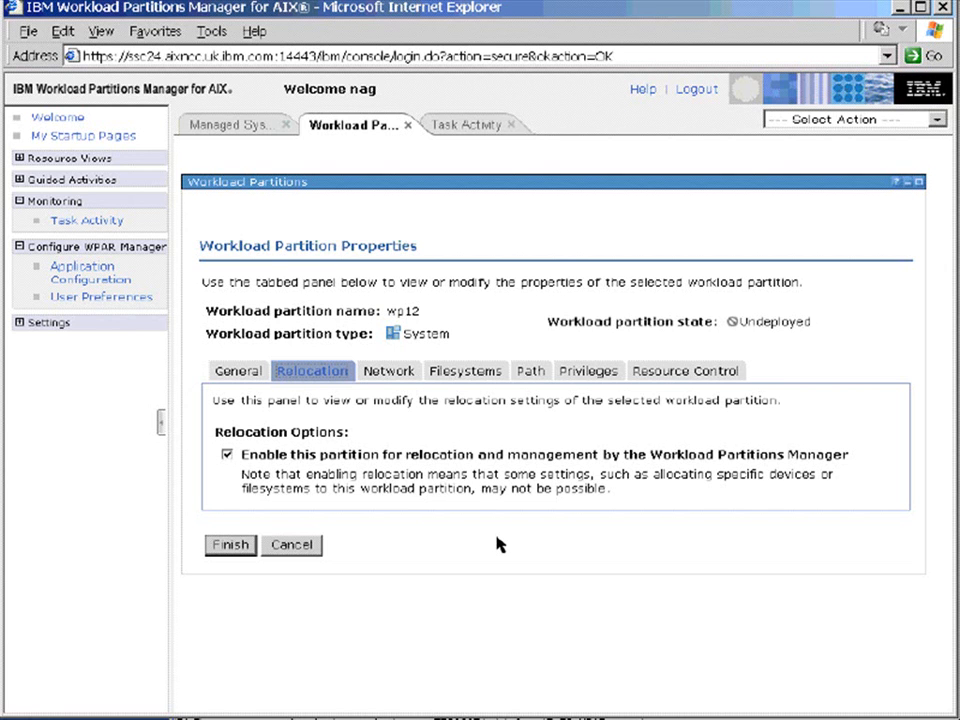
# Show wp12's network settings and bring up the en0 interface details for modification.
pyautogui.click(384, 370)
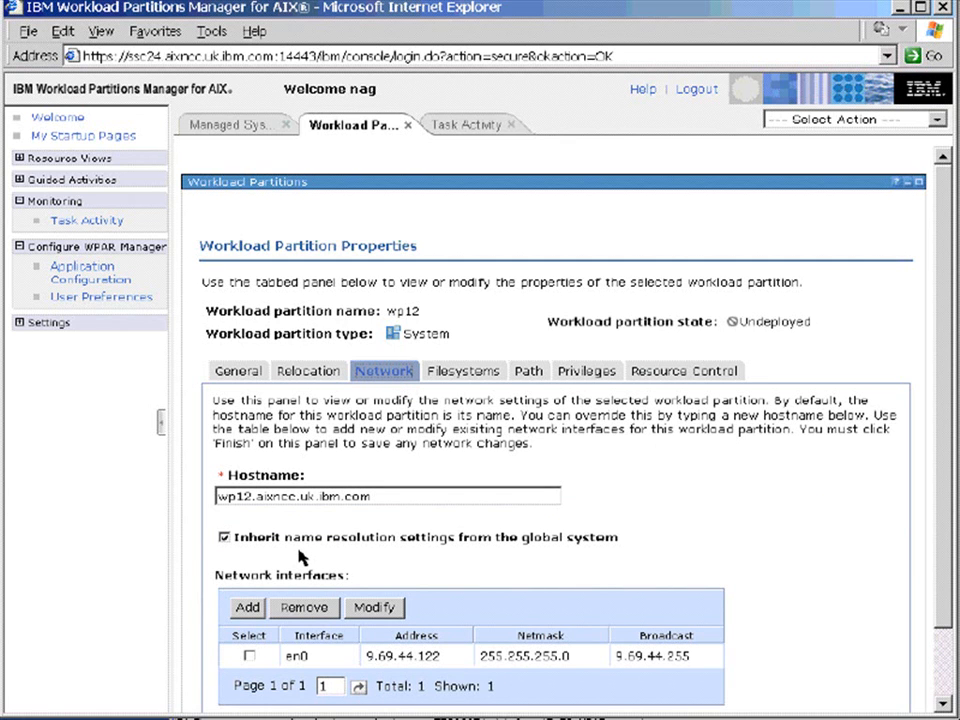
pyautogui.click(374, 608)
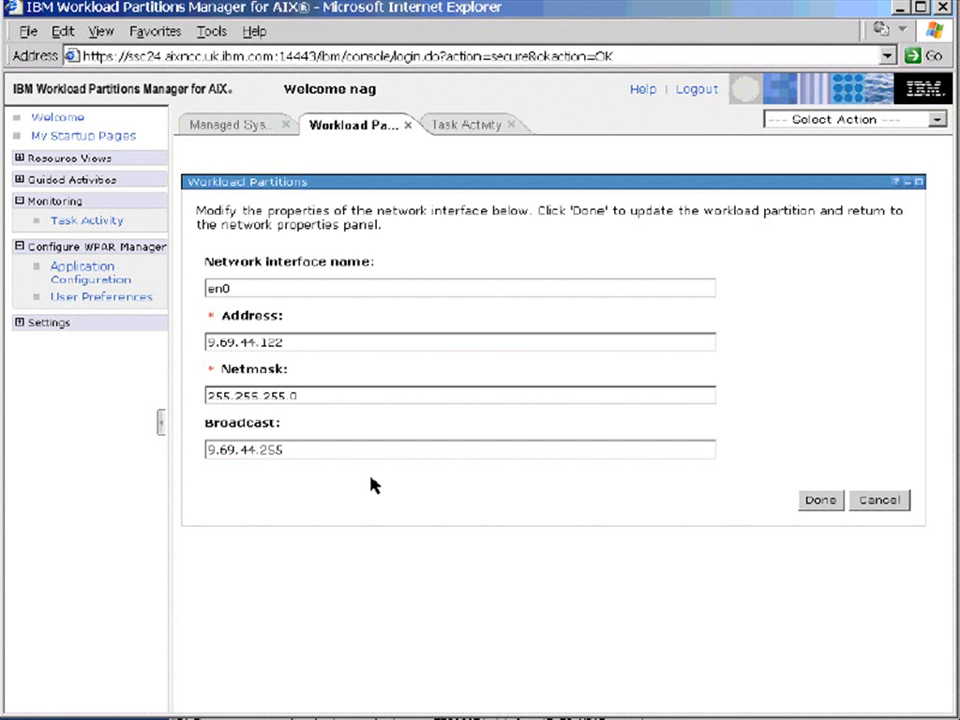
# Leave the en0 interface details and return to wp12's network settings.
pyautogui.click(820, 500)
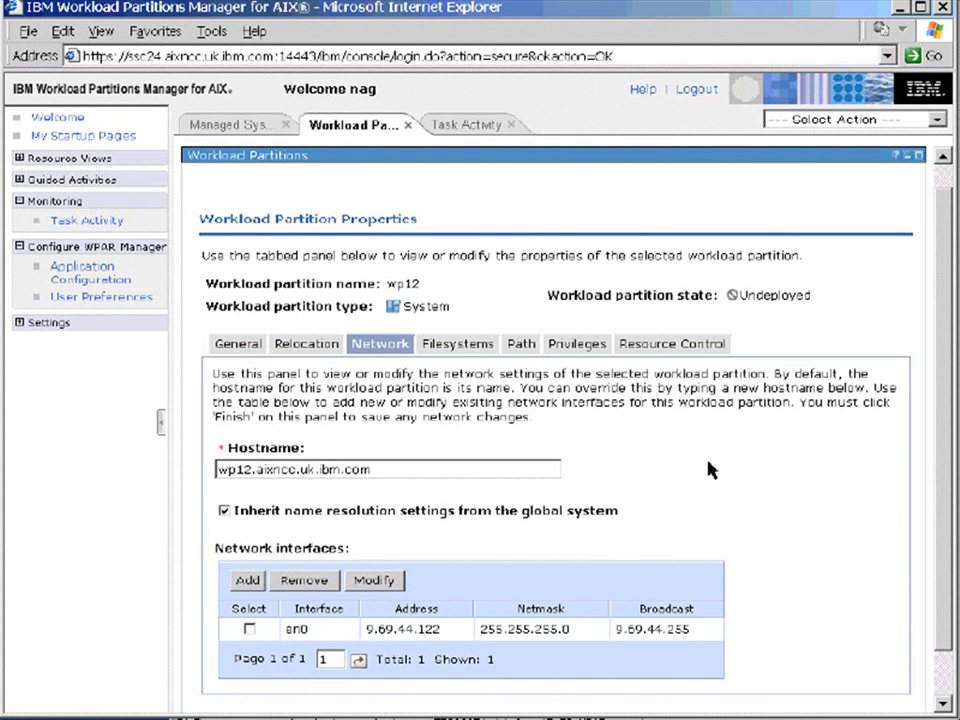
pyautogui.moveTo(464, 352)
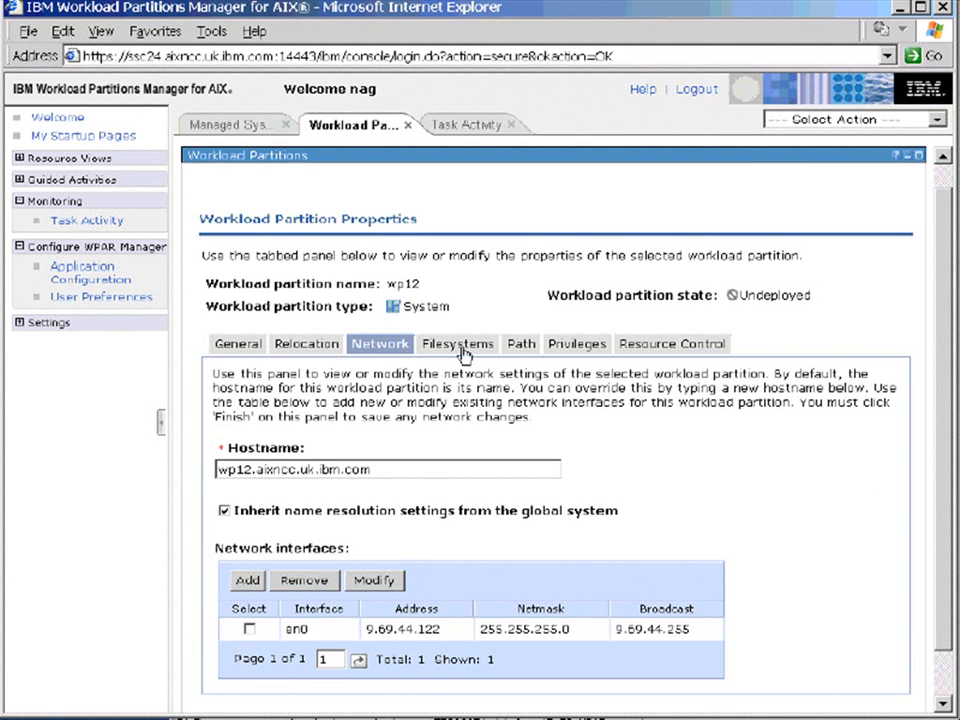
# Review wp12's filesystems, path and privileges settings in turn.
pyautogui.click(456, 344)
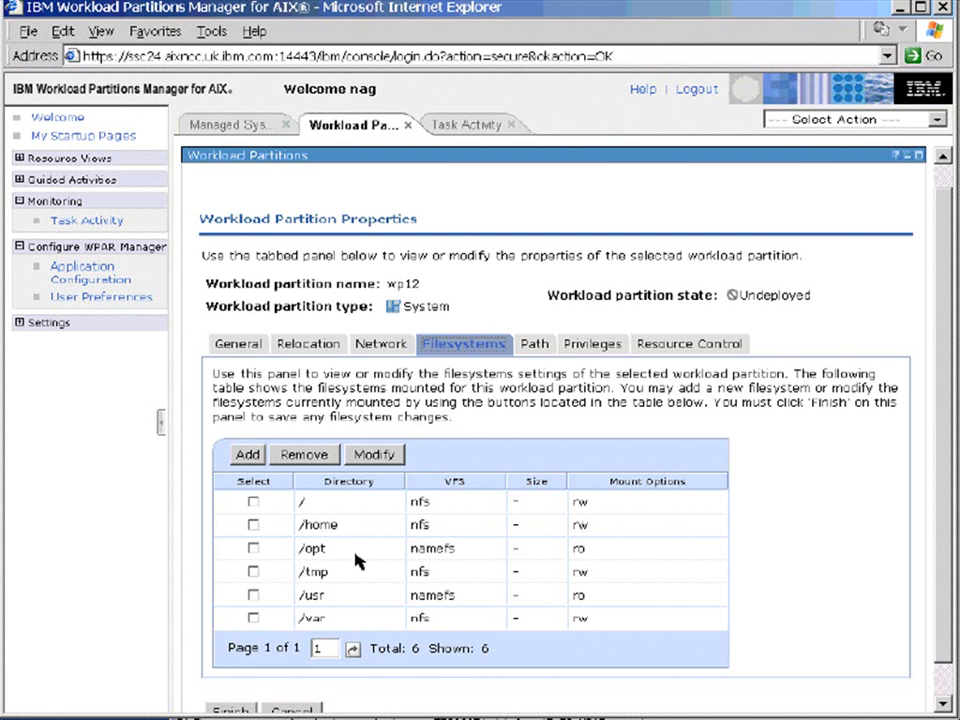
pyautogui.click(524, 344)
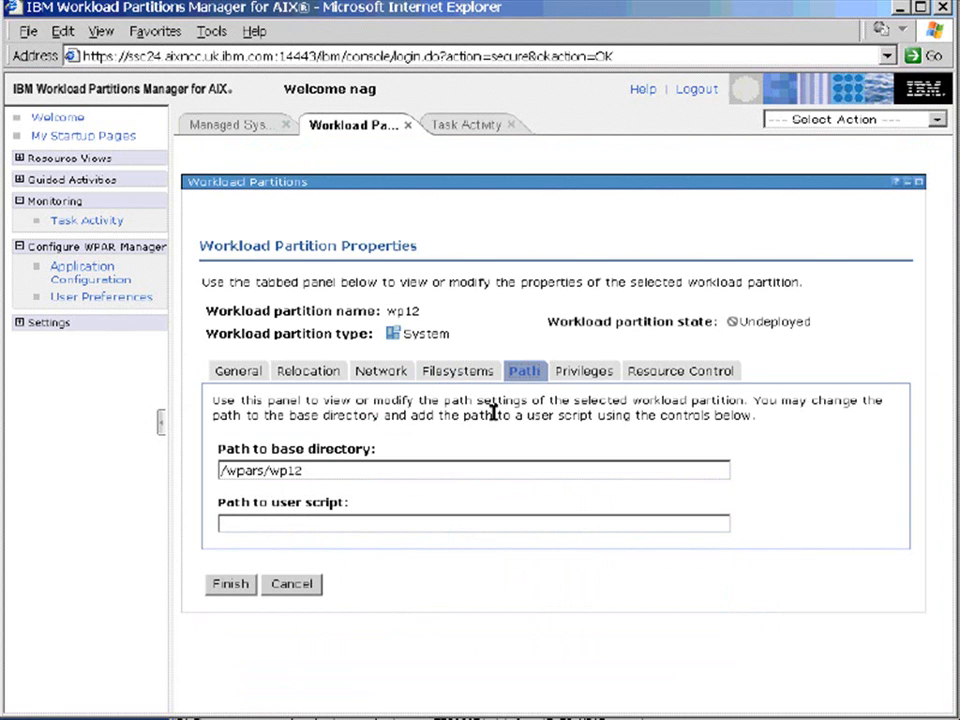
pyautogui.click(586, 370)
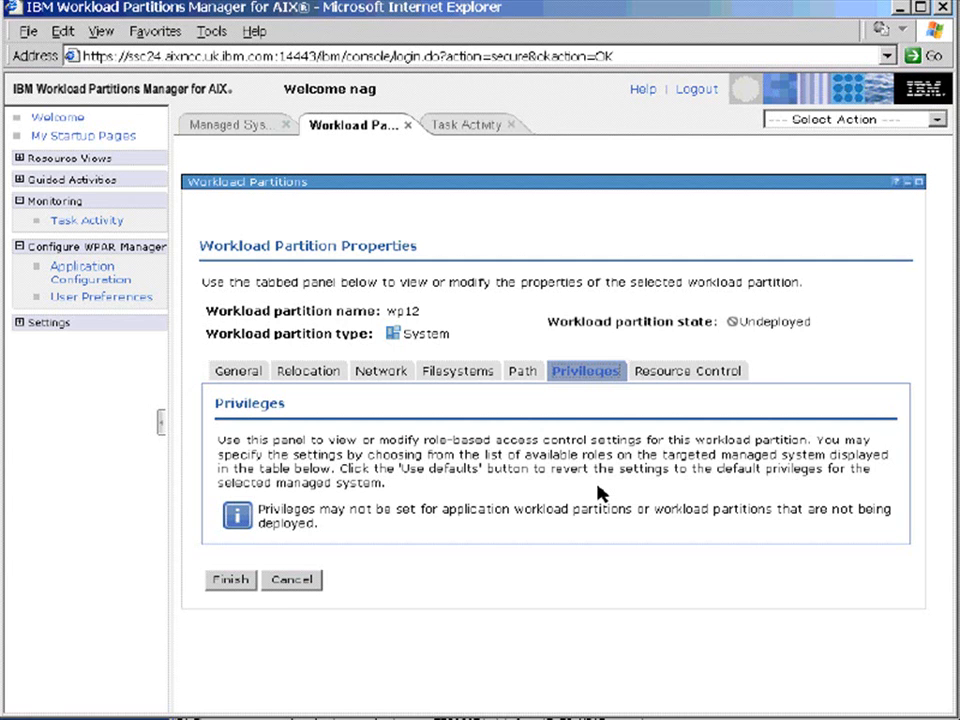
pyautogui.moveTo(688, 370)
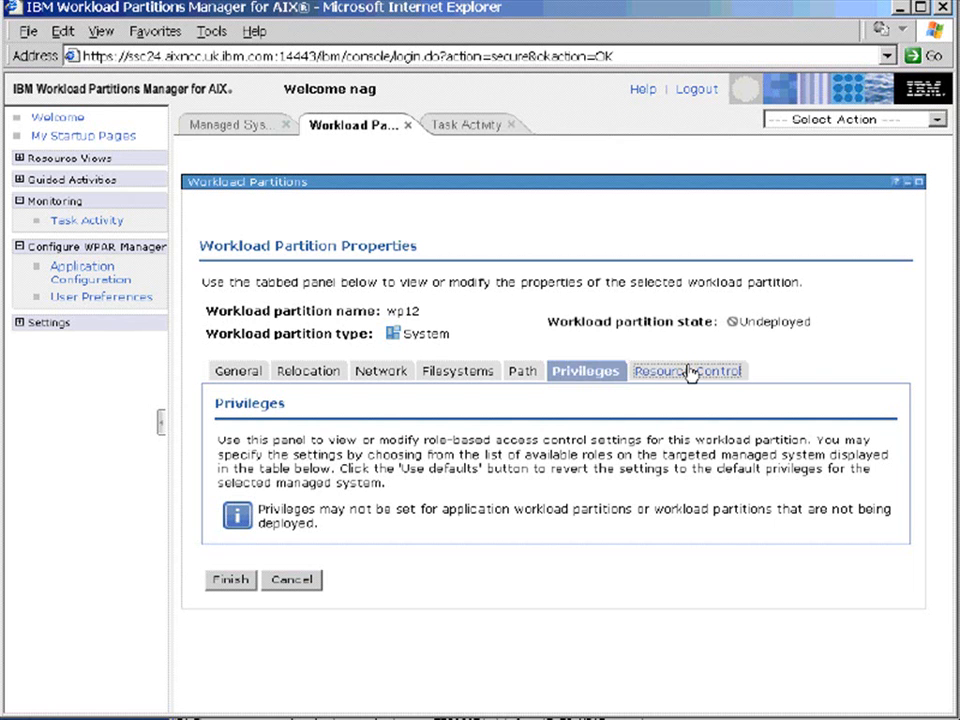
# Review wp12's resource control settings, then show the partition's 115 available privileges.
pyautogui.click(684, 370)
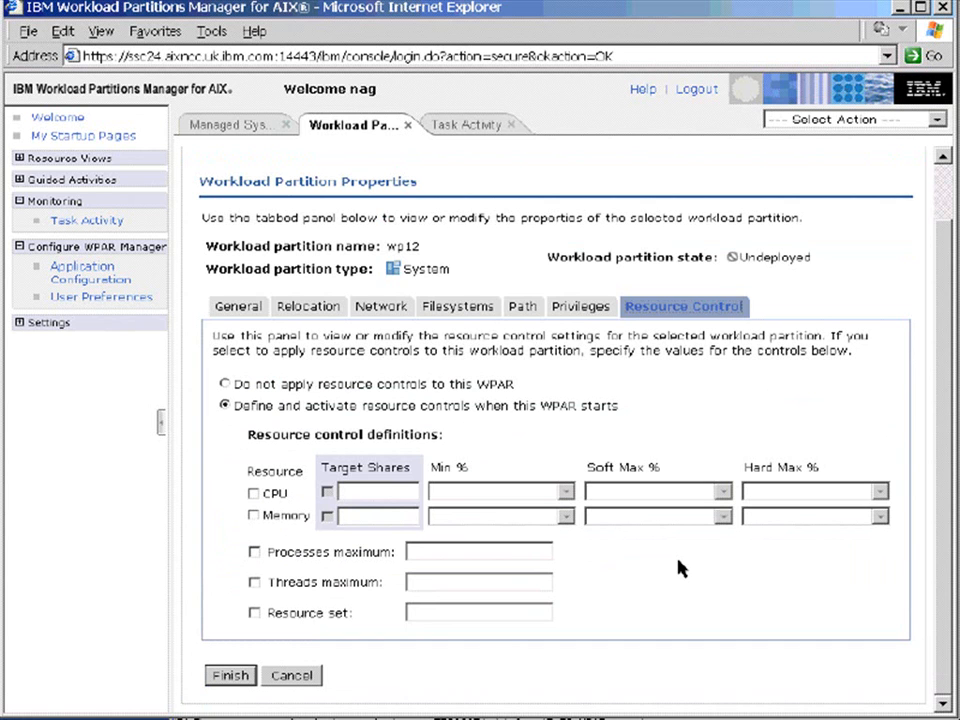
pyautogui.moveTo(838, 548)
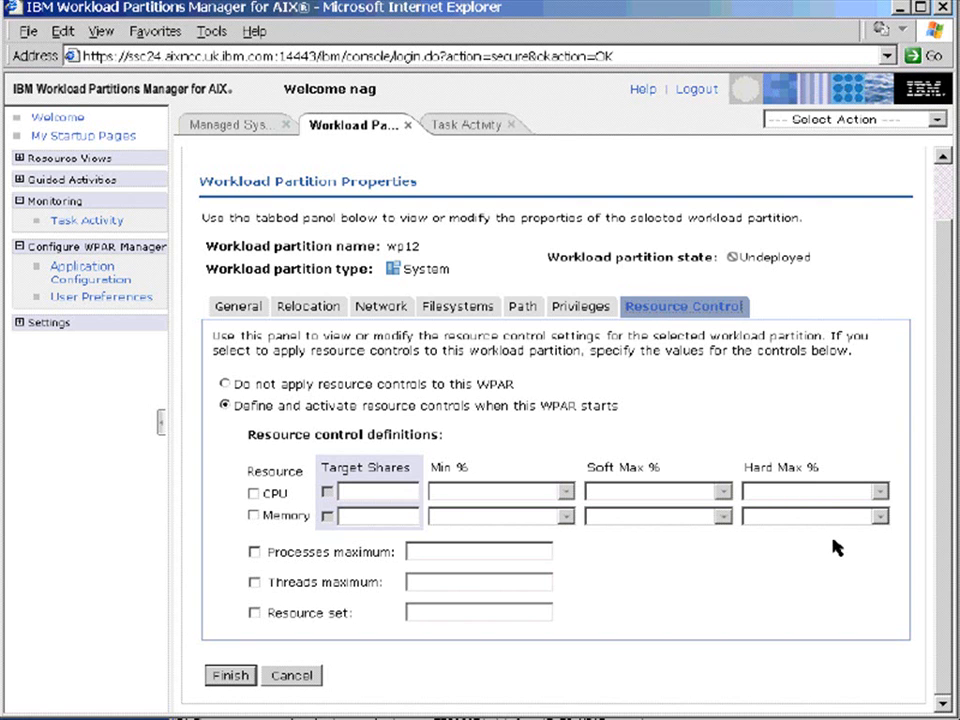
pyautogui.click(584, 186)
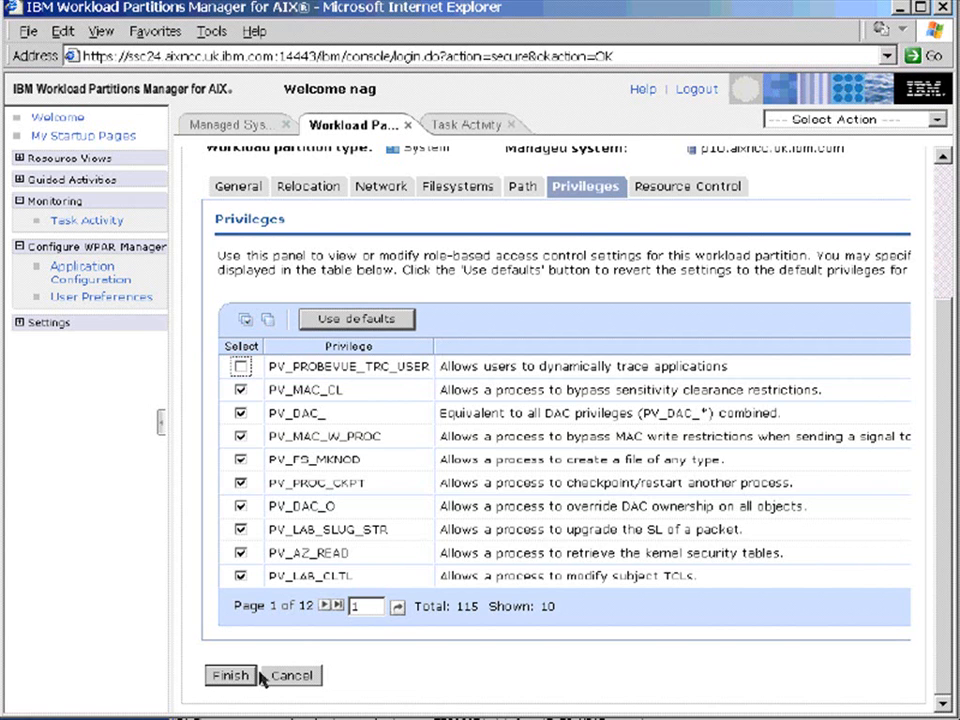